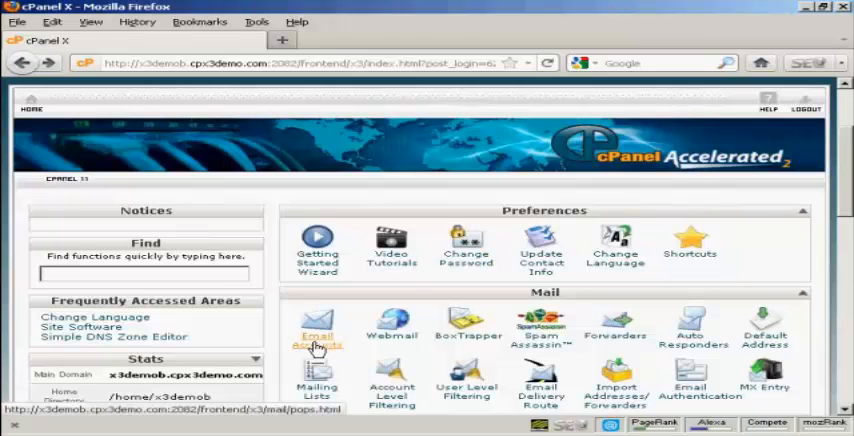
# Step: Open the Email Accounts page from the cPanel Mail section
pyautogui.click(317, 335)
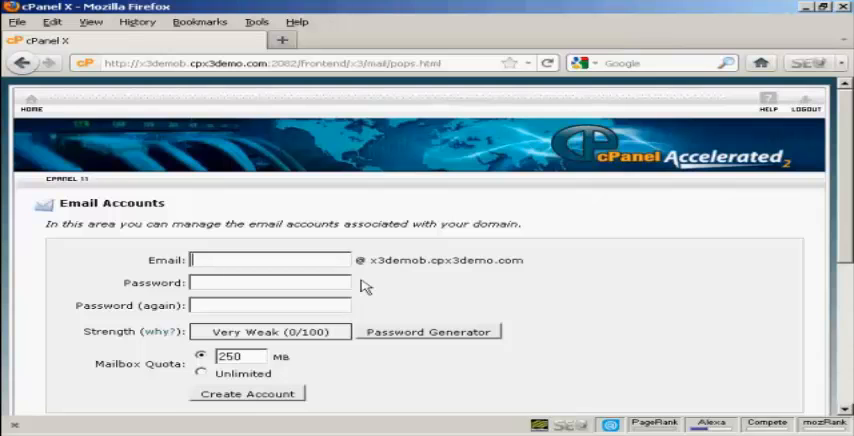
pyautogui.moveTo(370, 275)
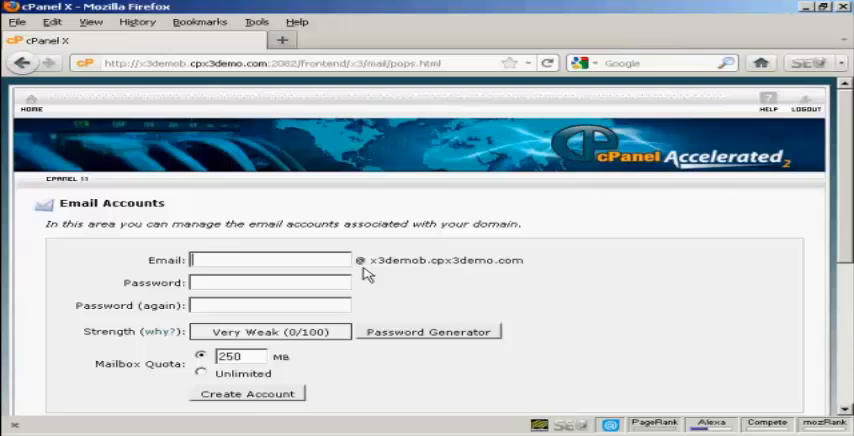
pyautogui.moveTo(525, 261)
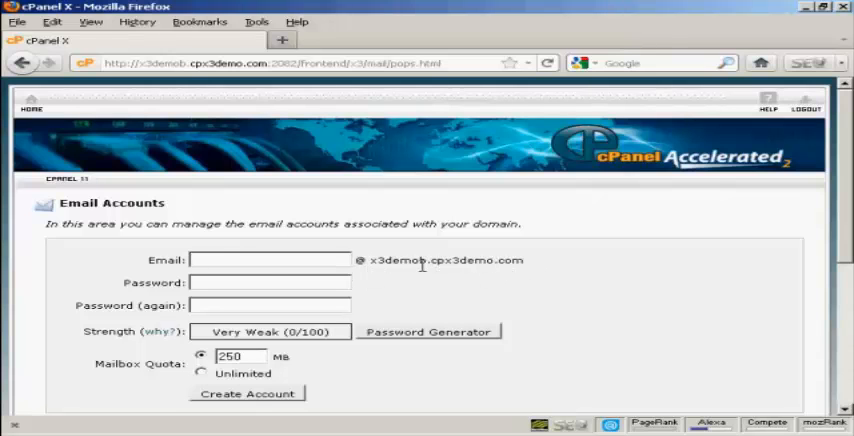
pyautogui.moveTo(575, 295)
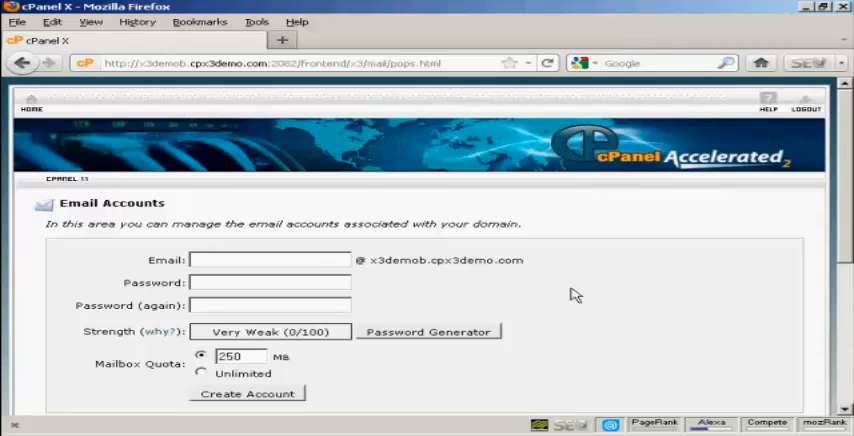
pyautogui.write('sam.o')
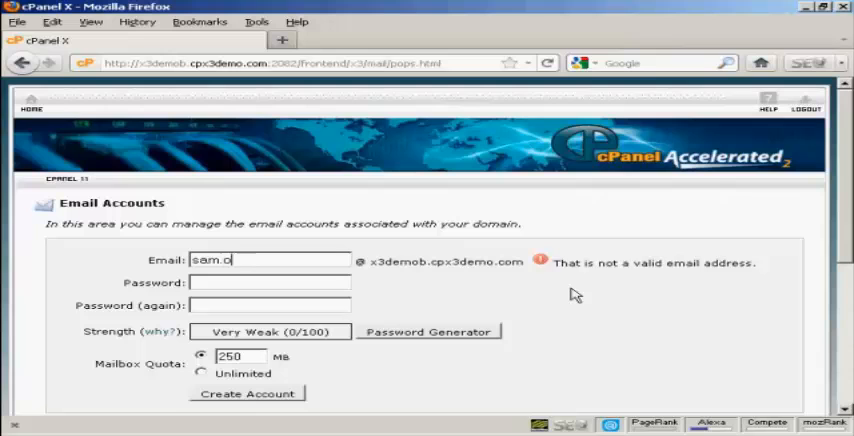
pyautogui.write('wen')
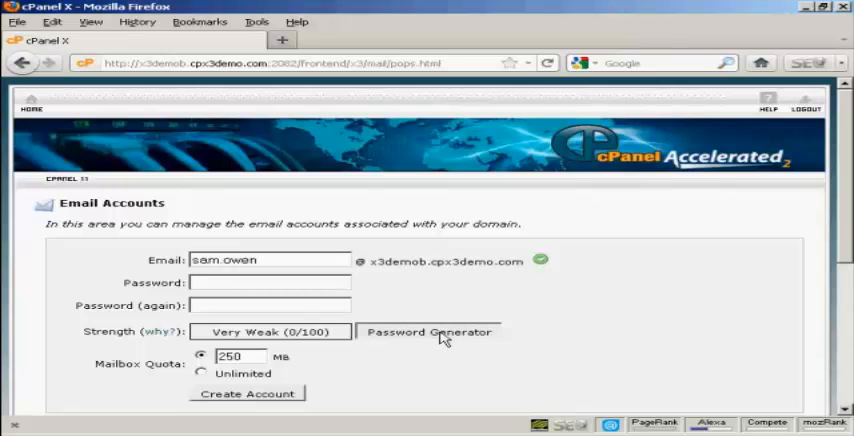
# Step: Generate a Very Strong (100/100) password, confirm it's saved, and apply it to both fields
pyautogui.click(428, 332)
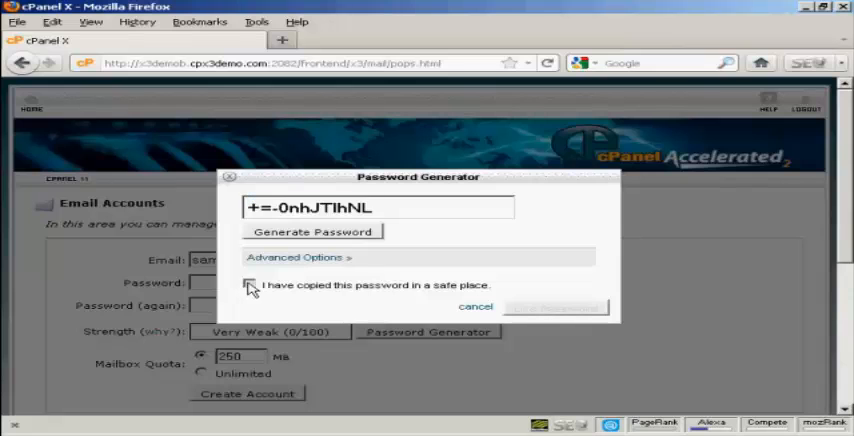
pyautogui.click(249, 285)
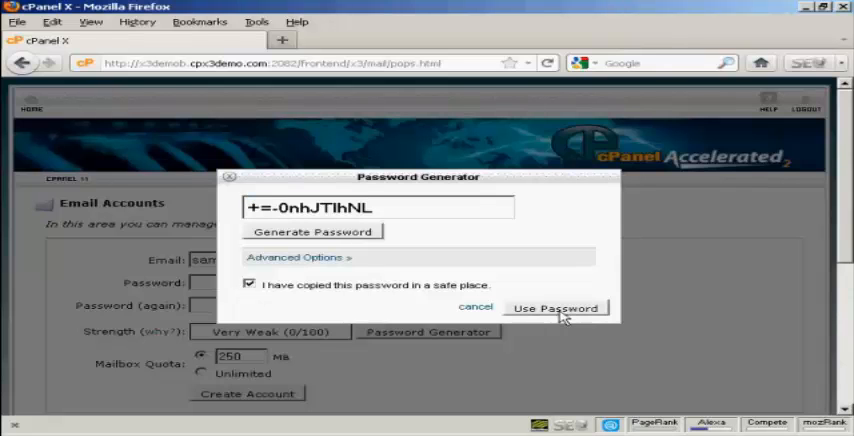
pyautogui.click(556, 308)
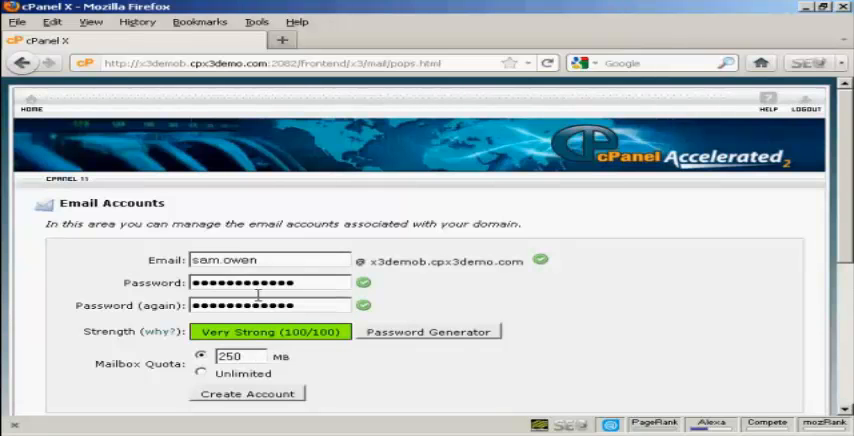
pyautogui.moveTo(158, 372)
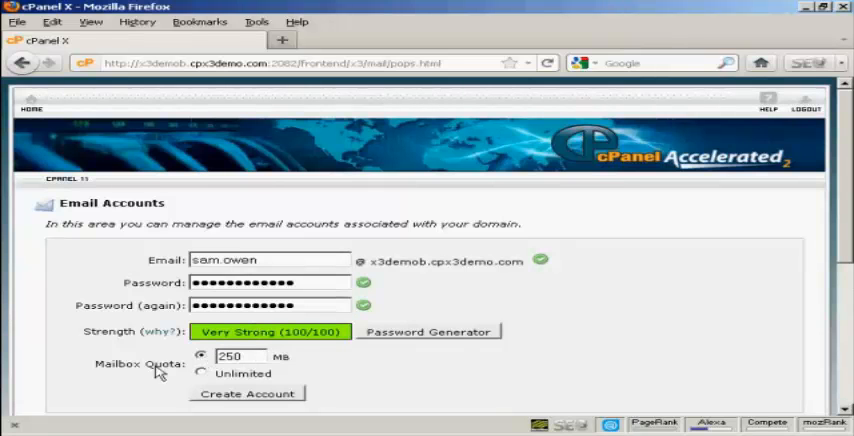